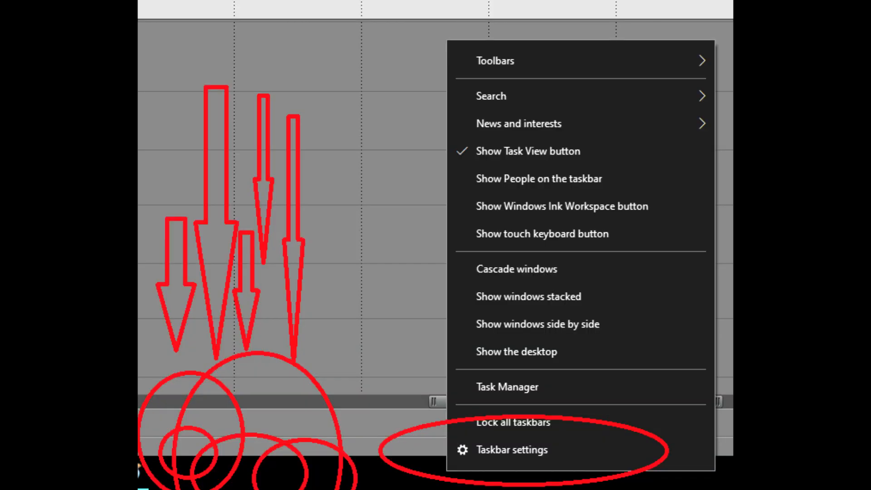
# - Bring up the Taskbar settings page showing the 'Automatically hide the taskbar in desktop mode' toggle
pyautogui.click(511, 449)
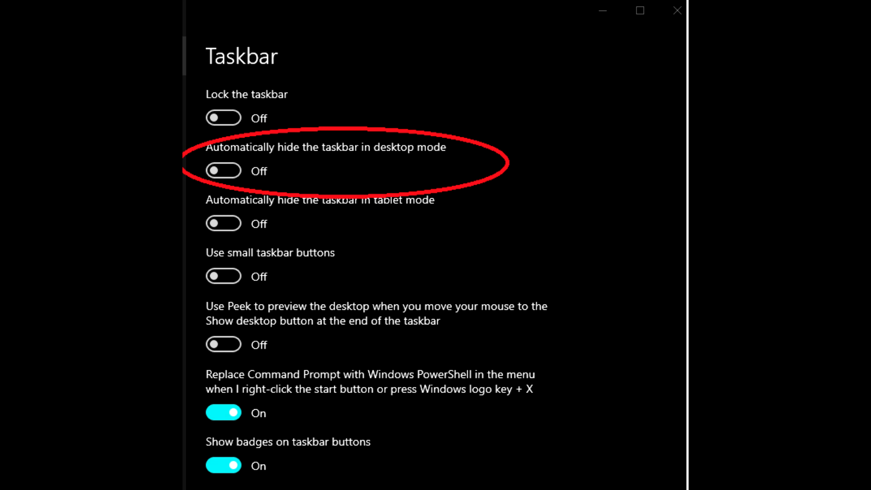